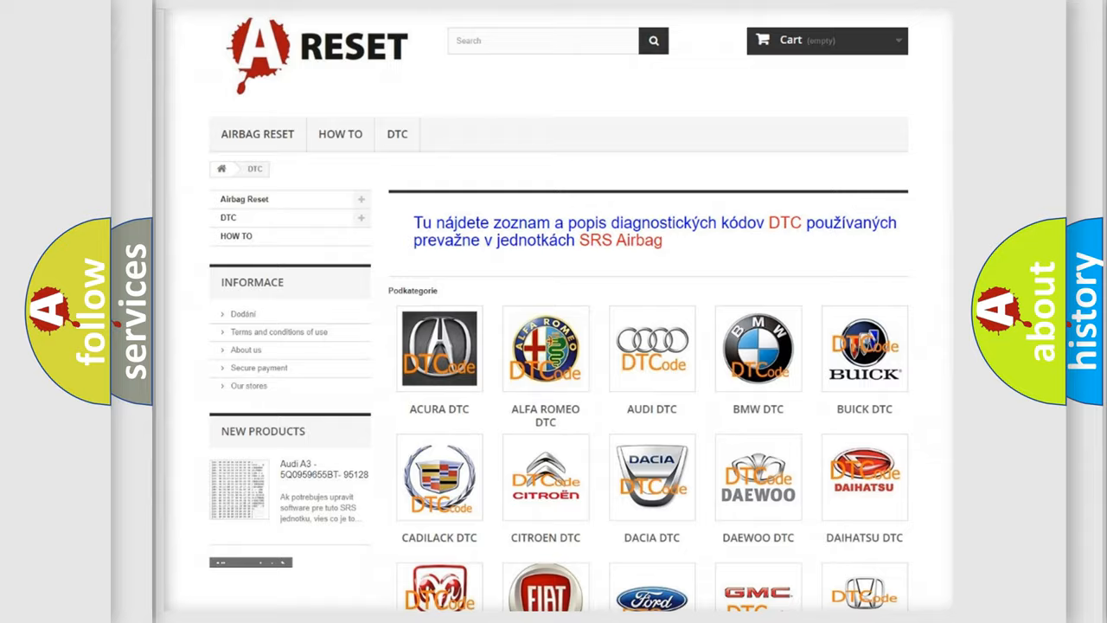
scroll("down", 3)
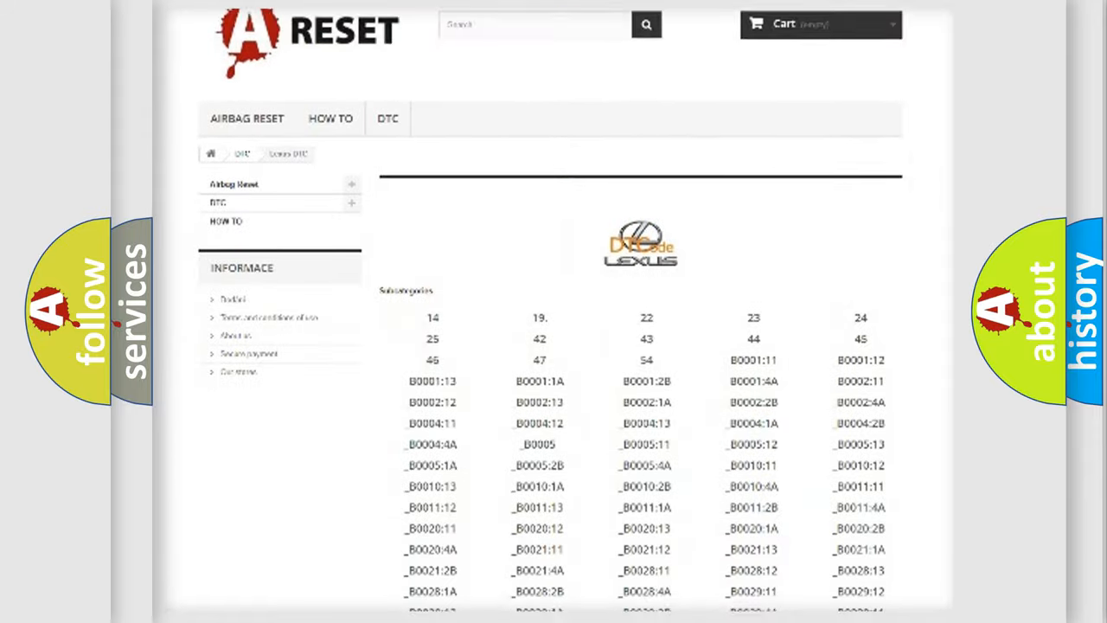
scroll("down", 3)
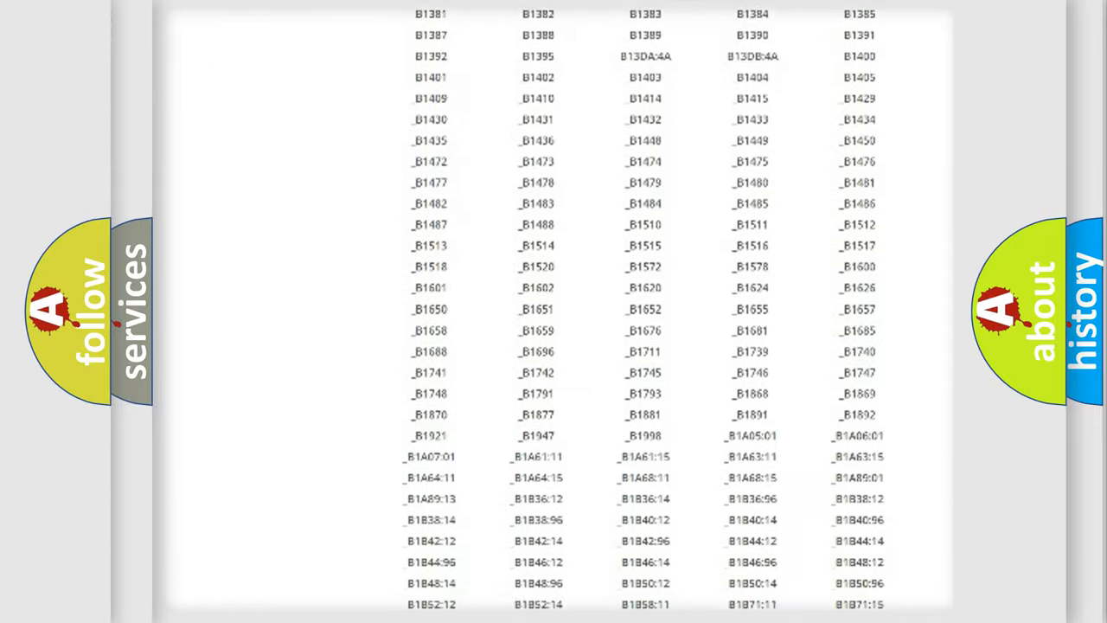